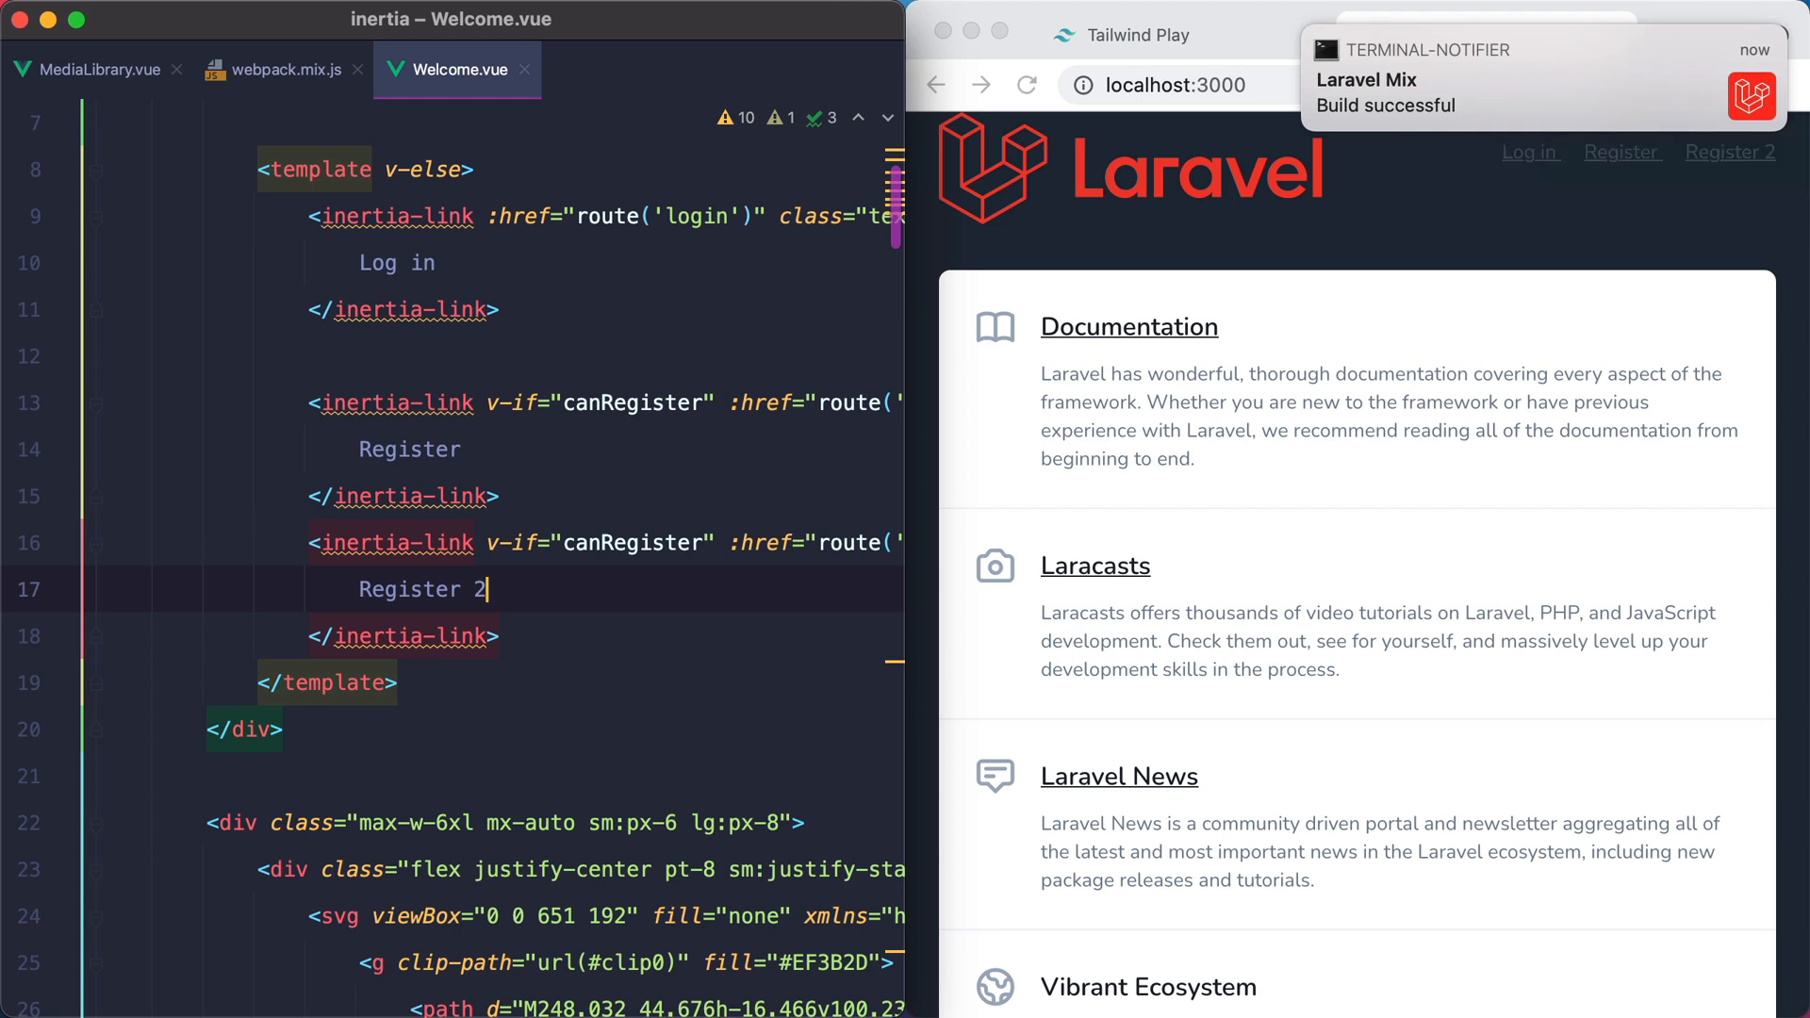
click(281, 70)
text(k)
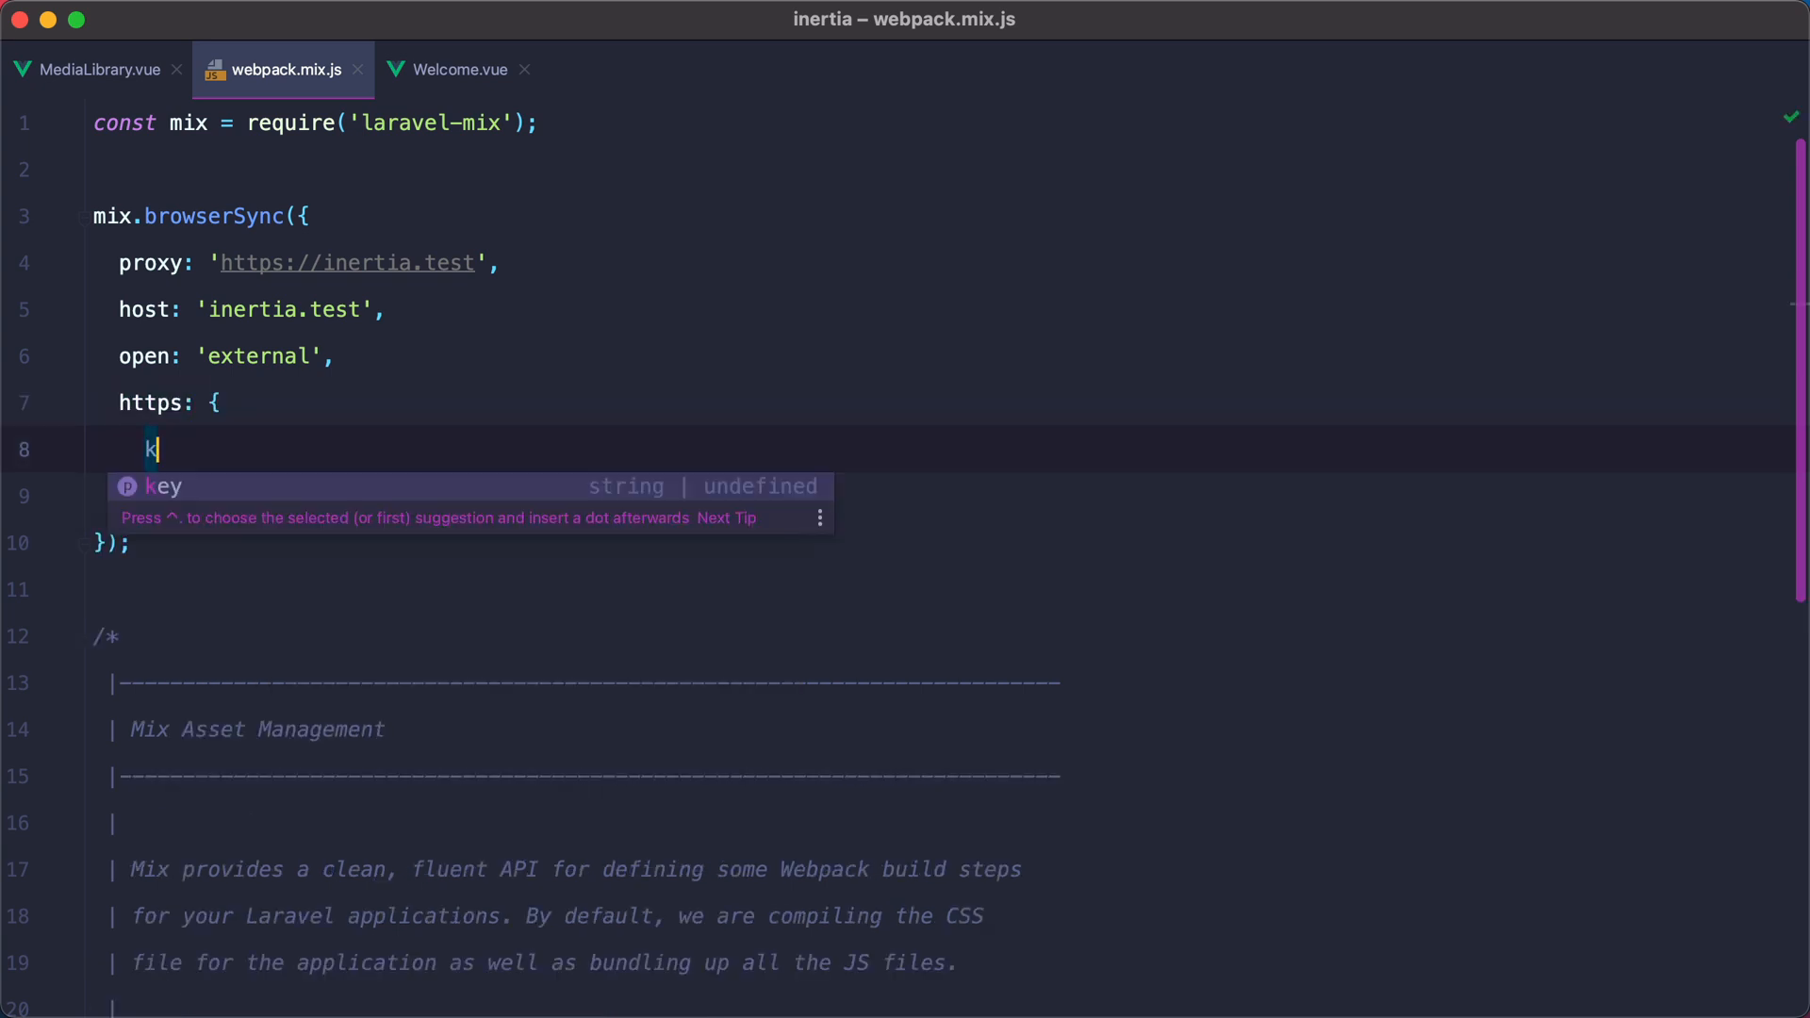
text(ey: '/Users/cdru)
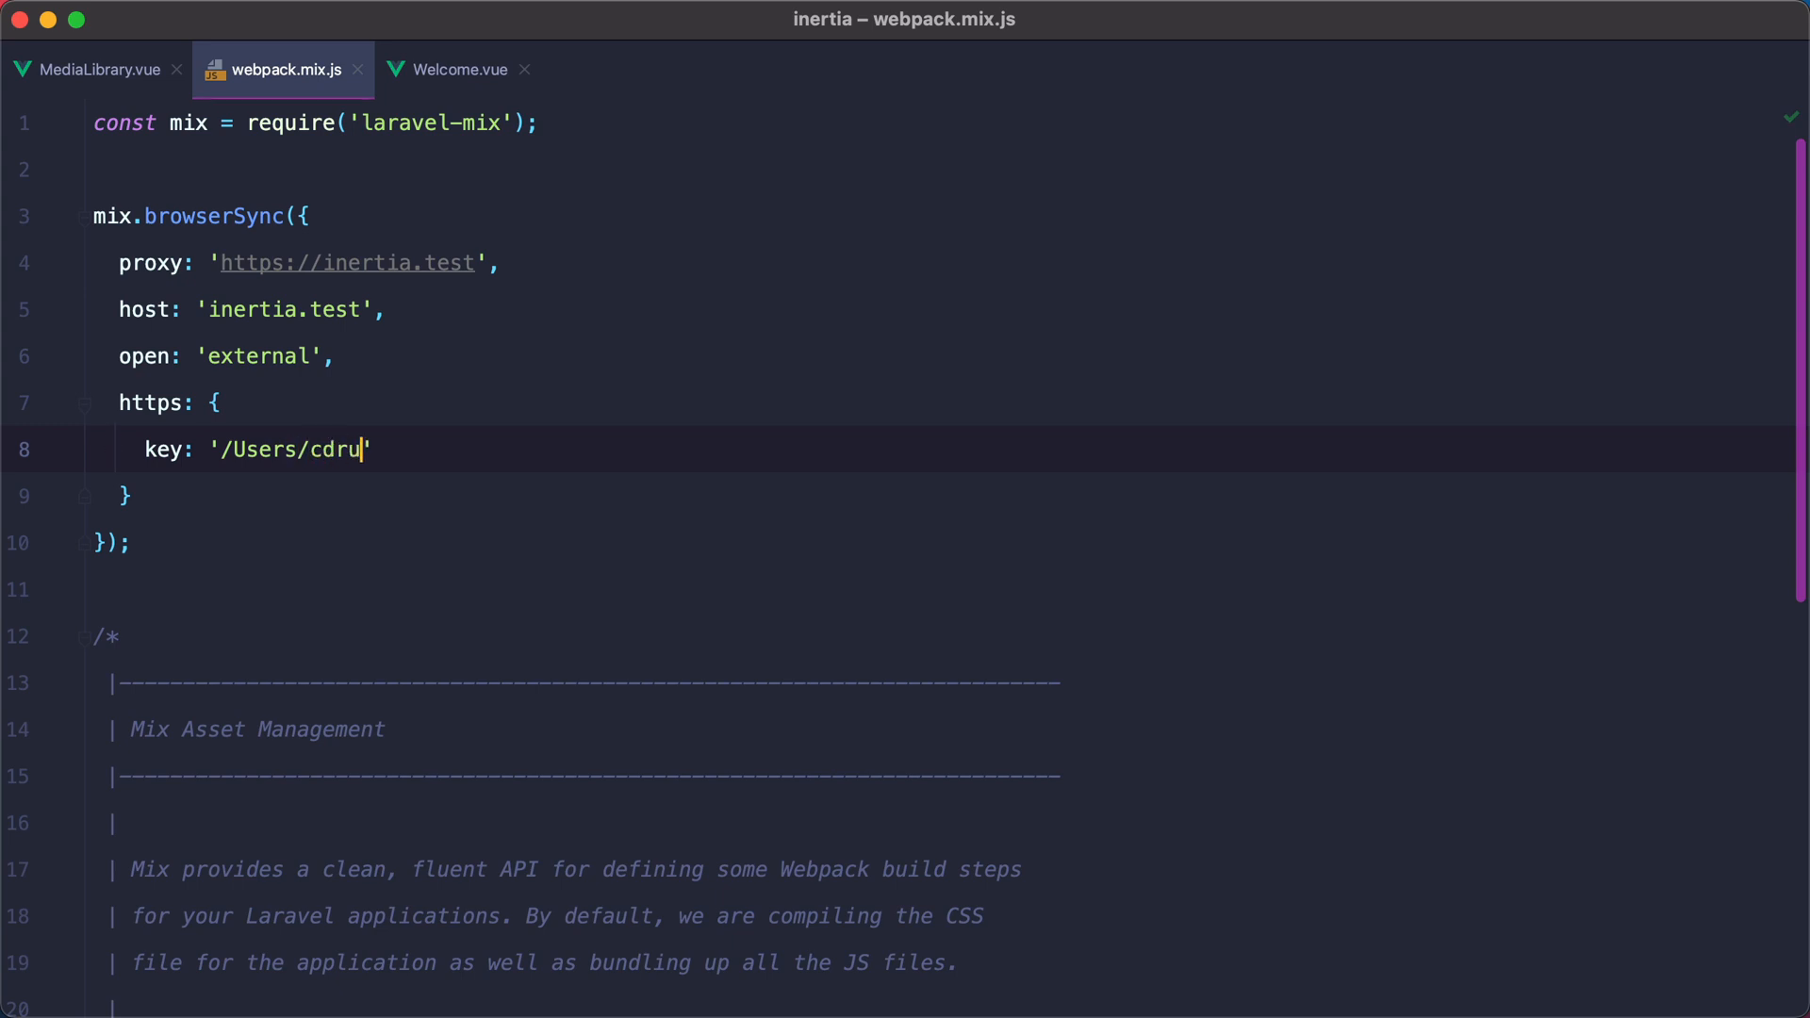
click(457, 70)
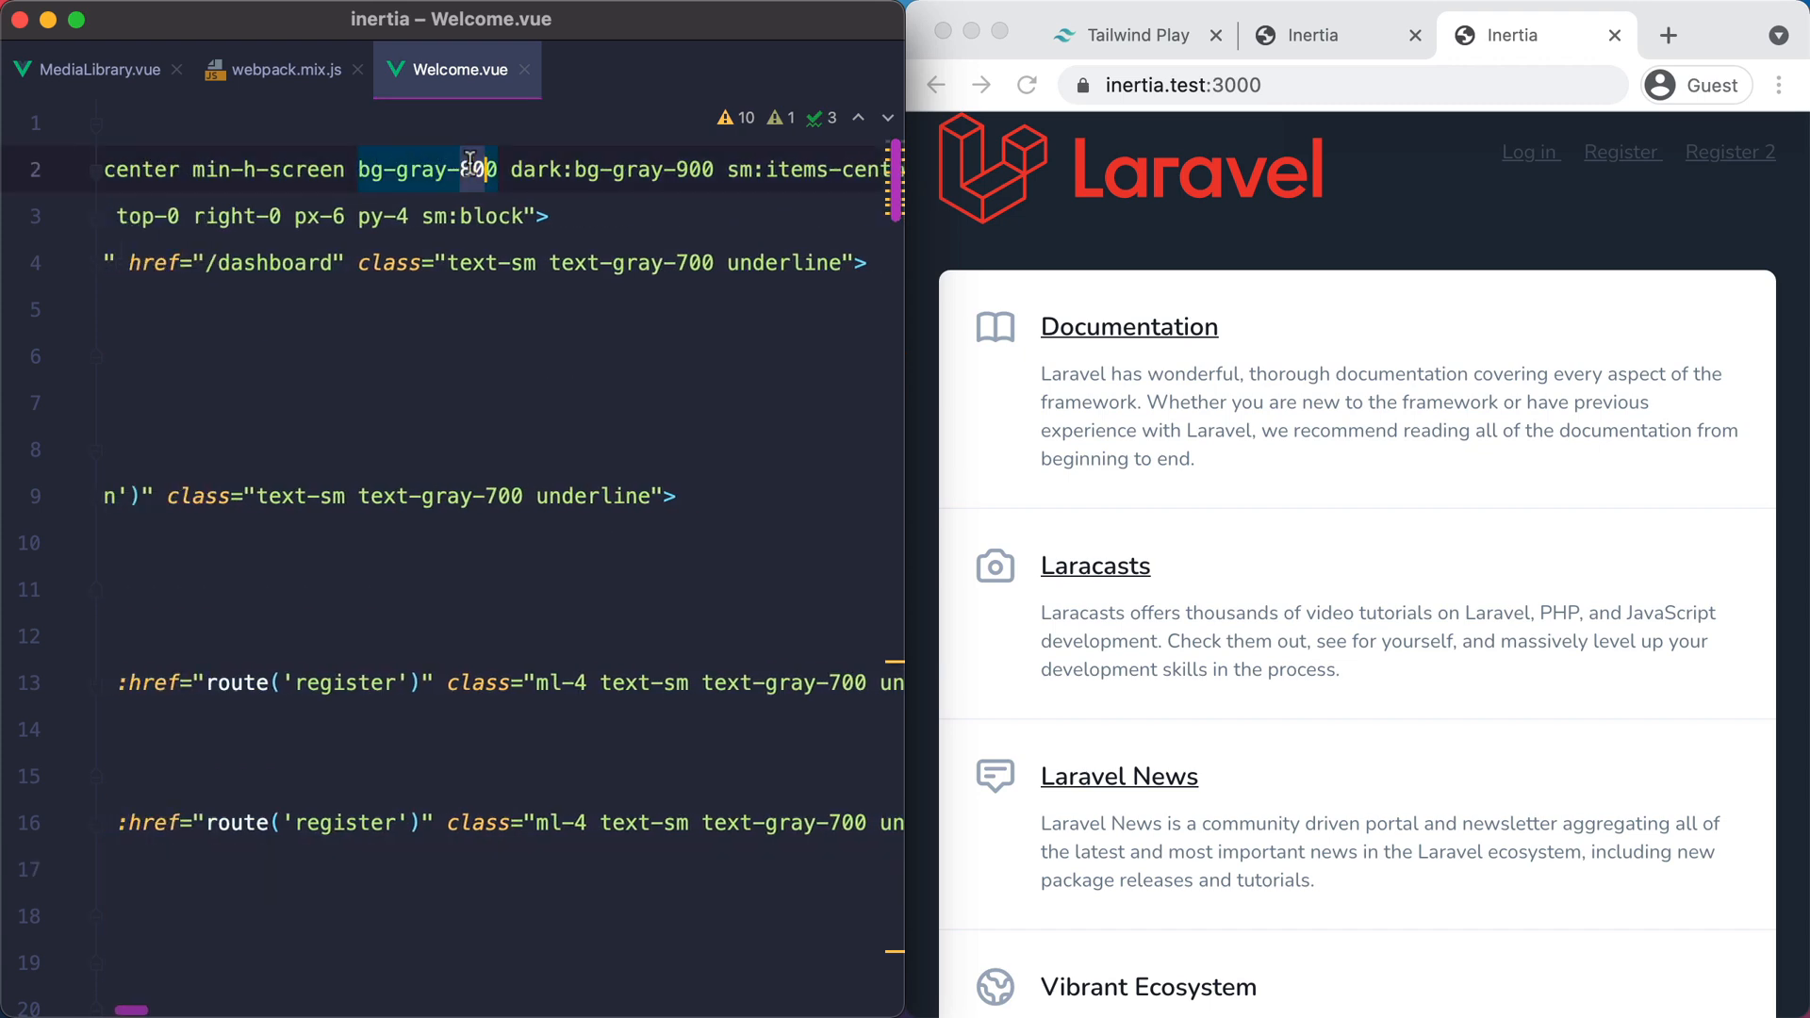